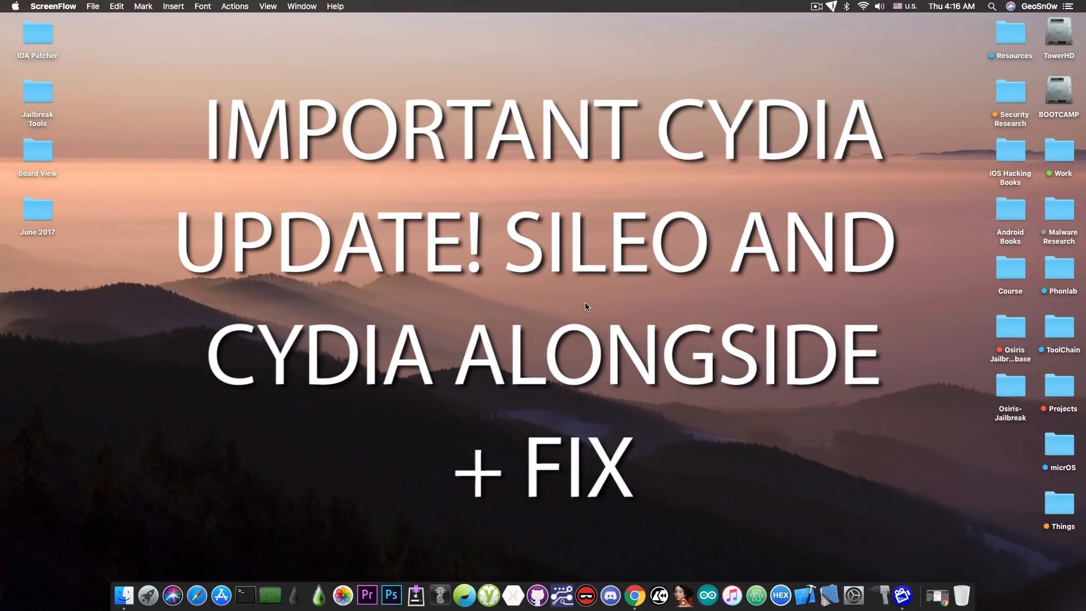
mouse_move(811, 527)
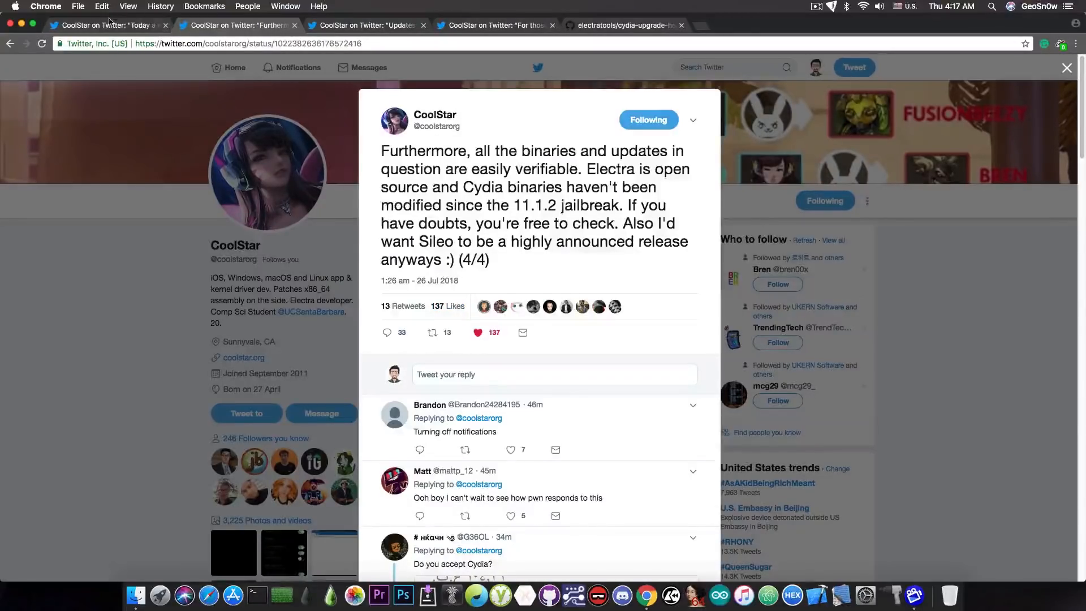
Step: Show CoolStar's 'Updates to Cydia have been fixed' tweet, then the cydia-upgrade-helper .deb's GitHub page
click(108, 24)
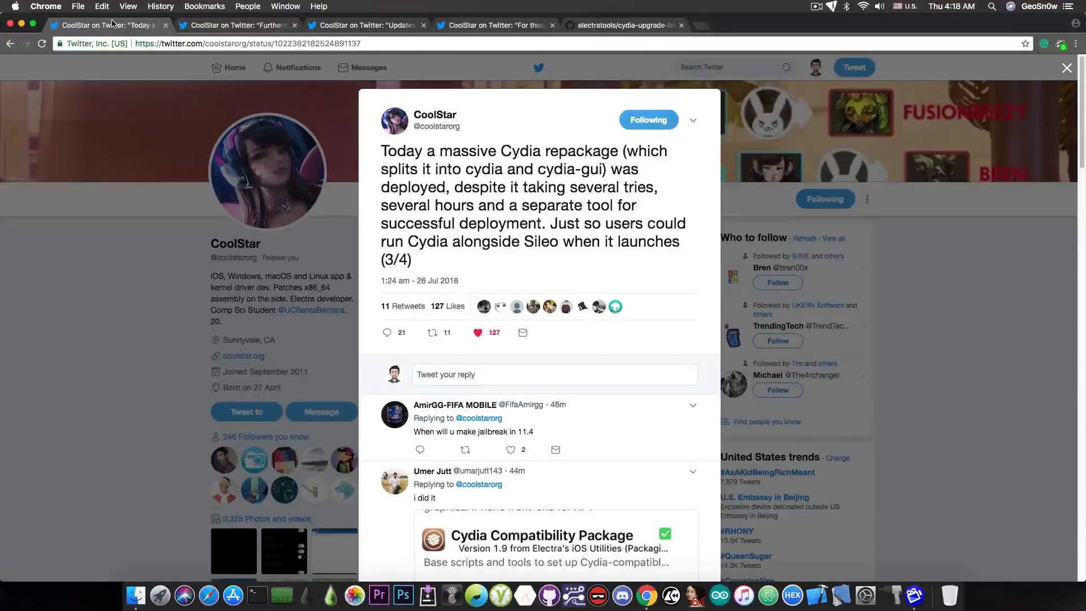
mouse_move(473, 82)
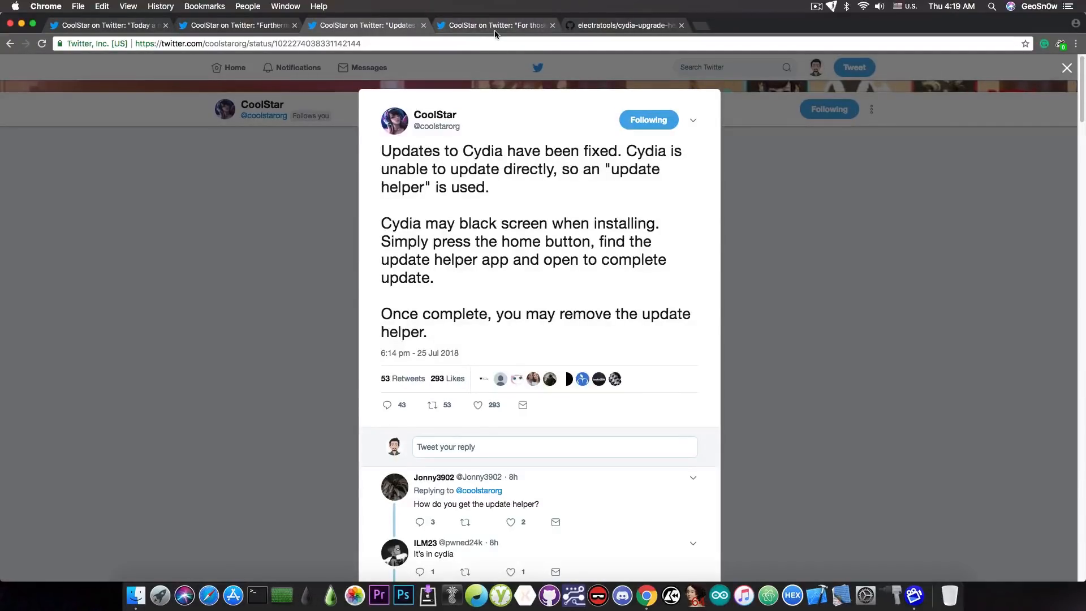
click(493, 25)
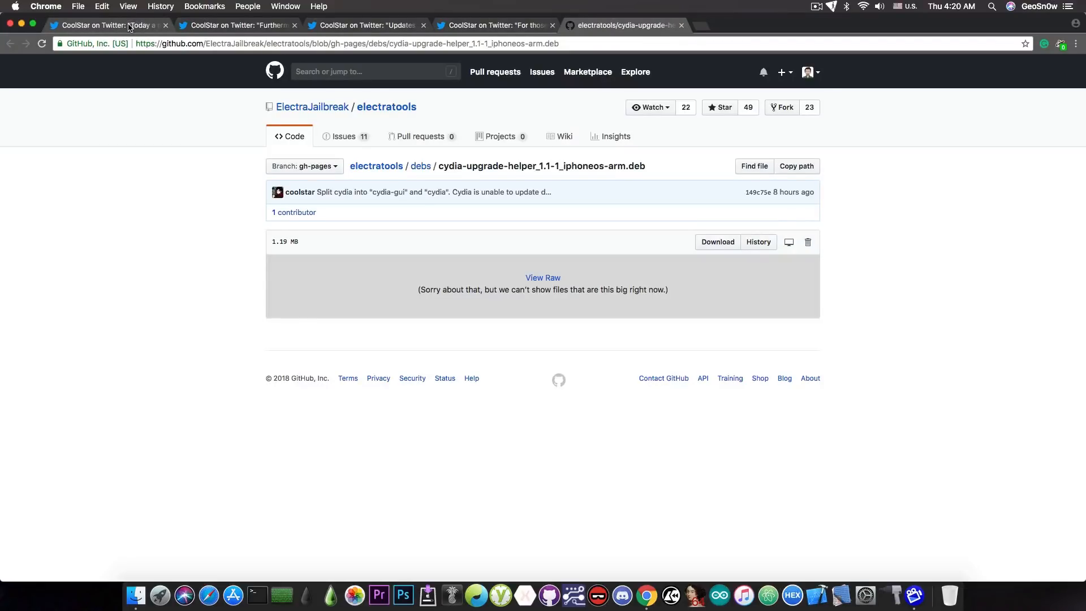
Step: Show CoolStar's install-instructions tweet whose link points to the GitHub cydia-upgrade-helper deb
click(104, 25)
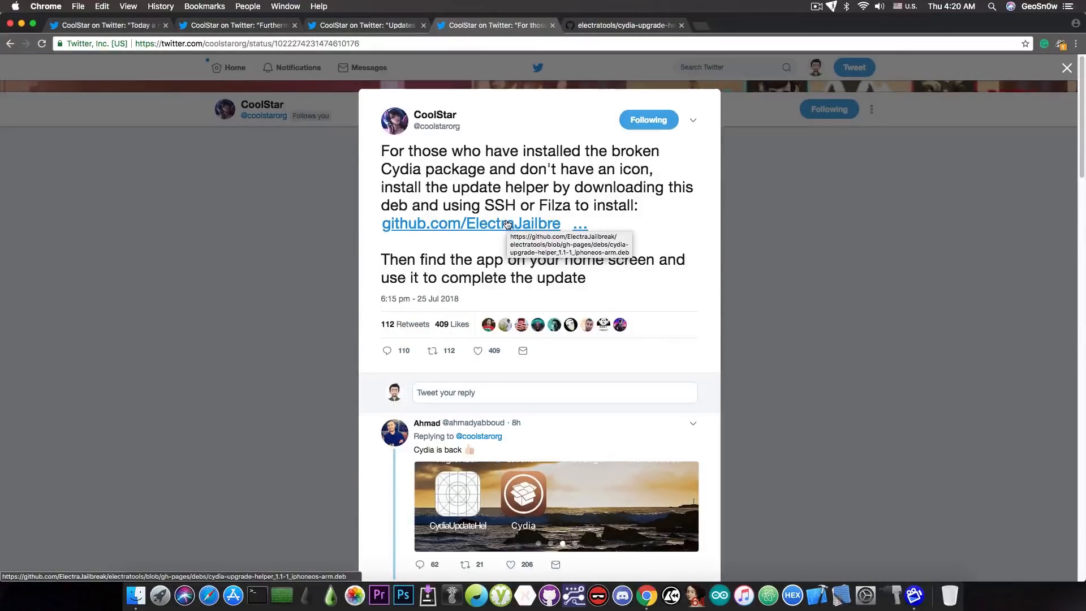
mouse_move(465, 288)
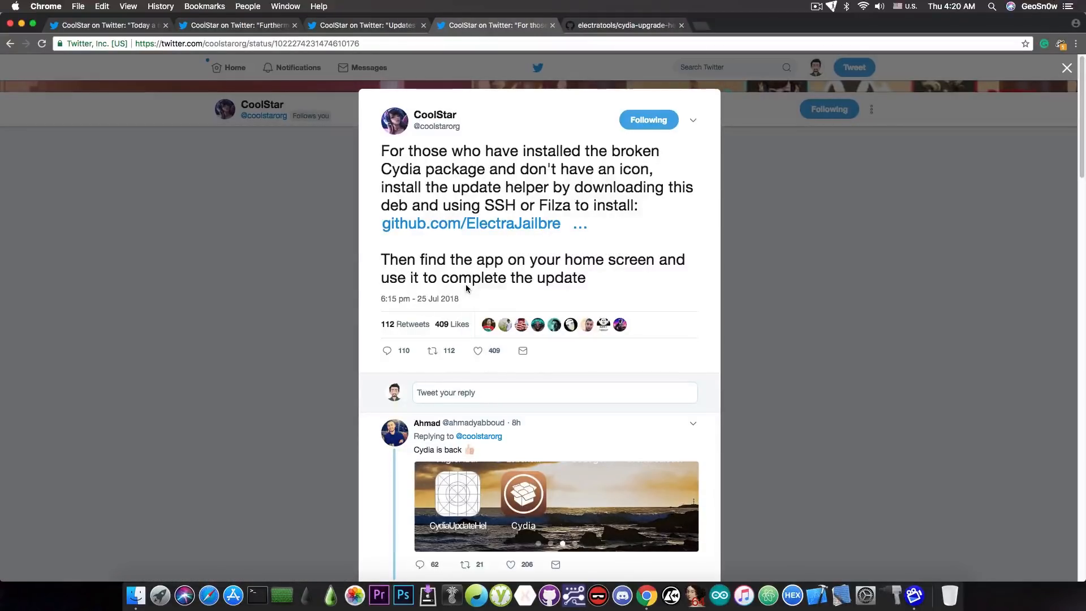